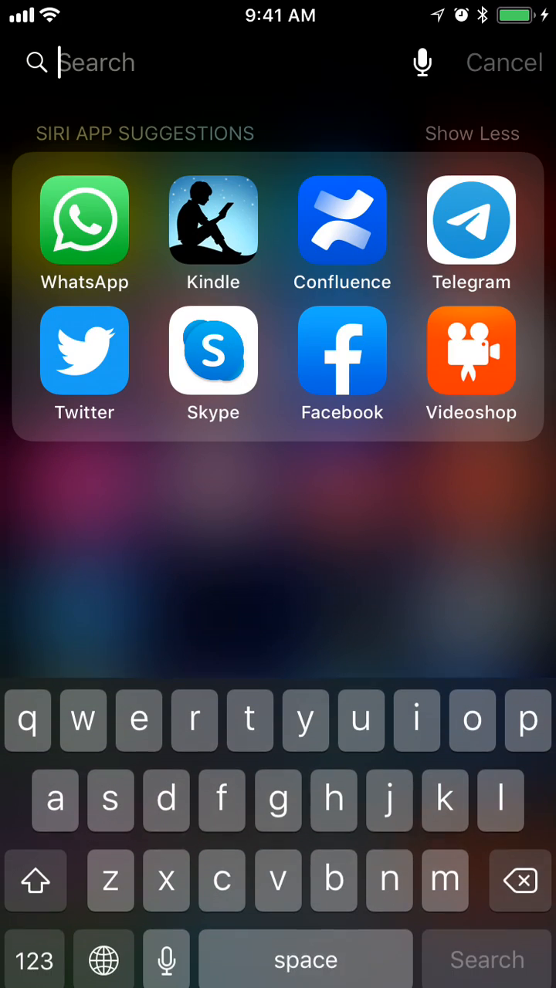
- Launch WhatsApp from Siri App Suggestions, opening the Test group chat
left_click(84, 220)
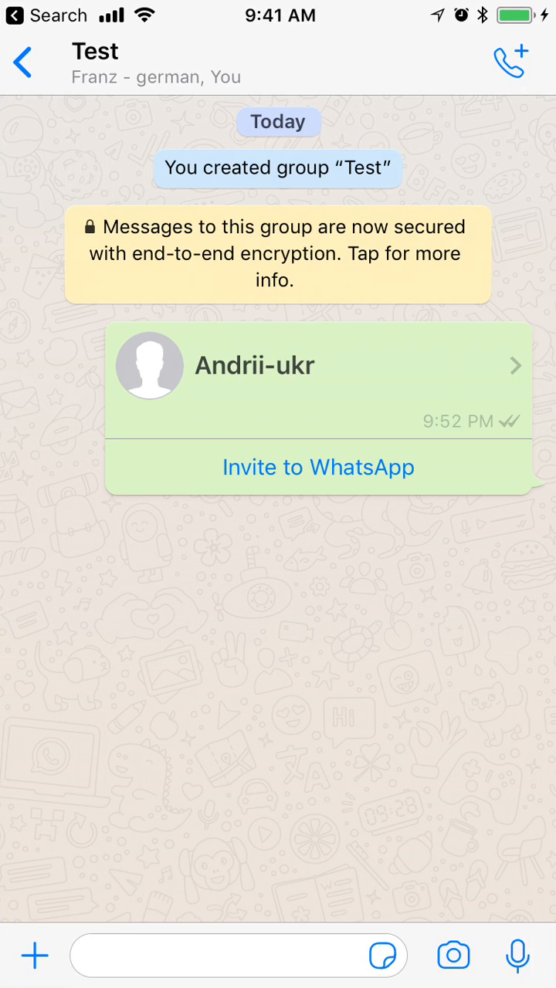
- Open the Test group's details, browse Add Participants without adding anyone, and return to Group Info
left_click(23, 63)
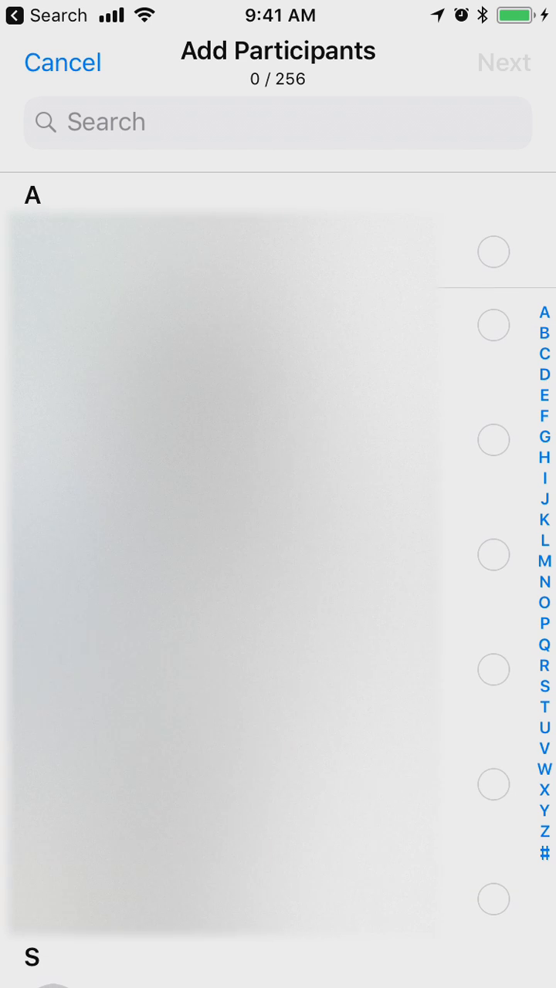
left_click(62, 63)
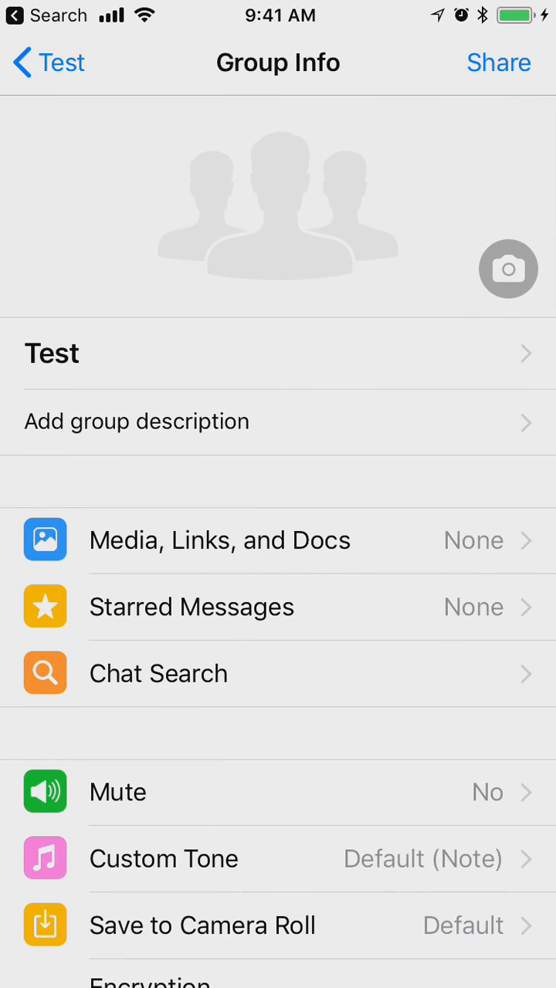
- Go through Add Participants to the 'Invite to Group via Link' page showing the join link
scroll("down", 3)
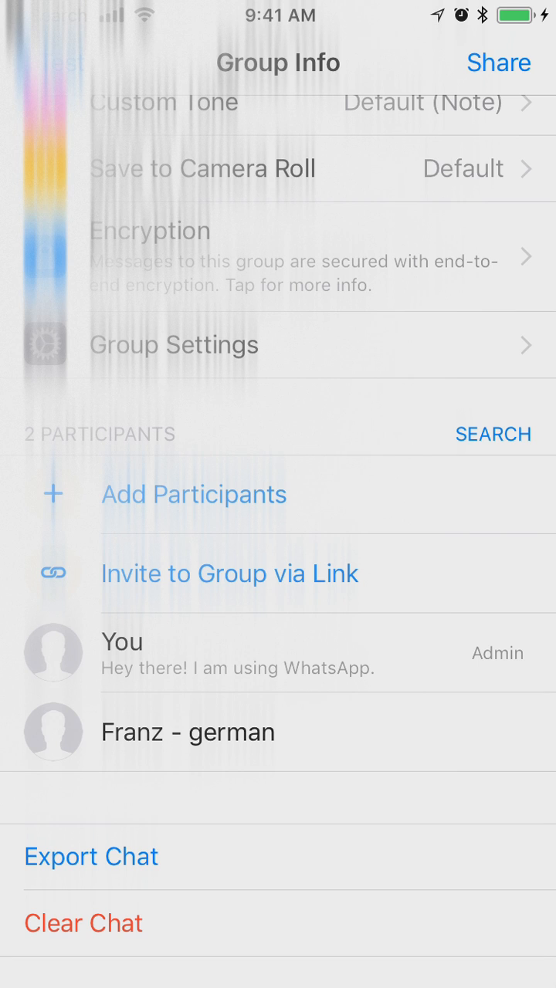
left_click(193, 494)
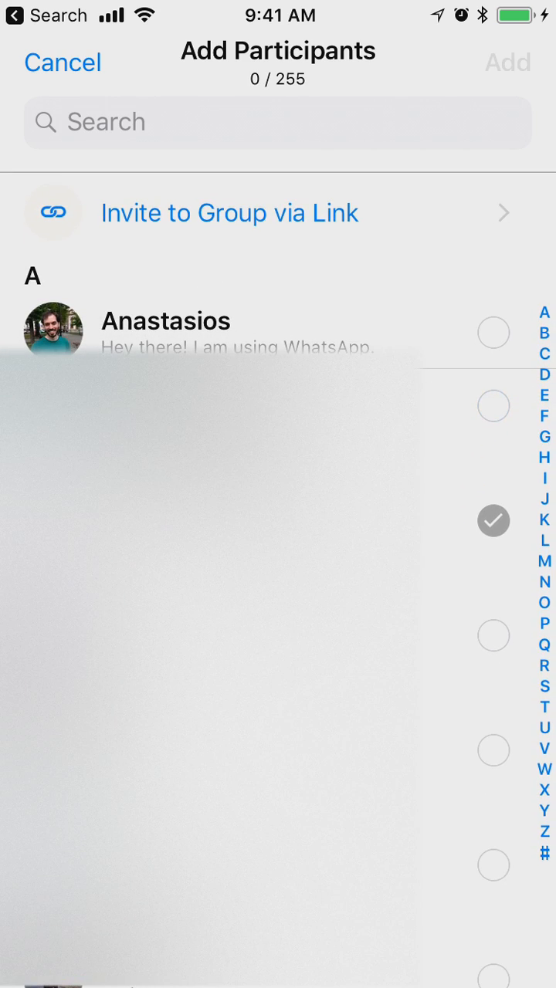
left_click(229, 213)
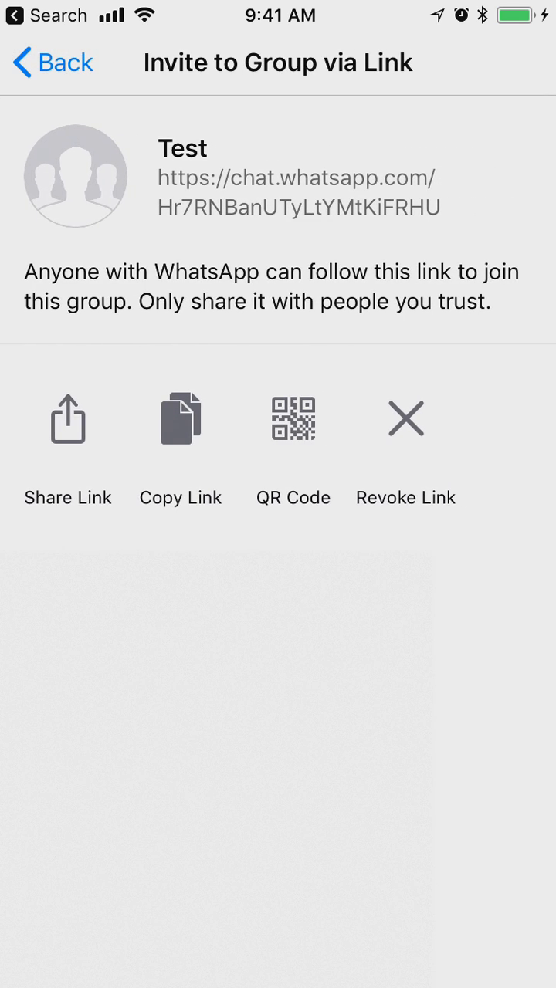